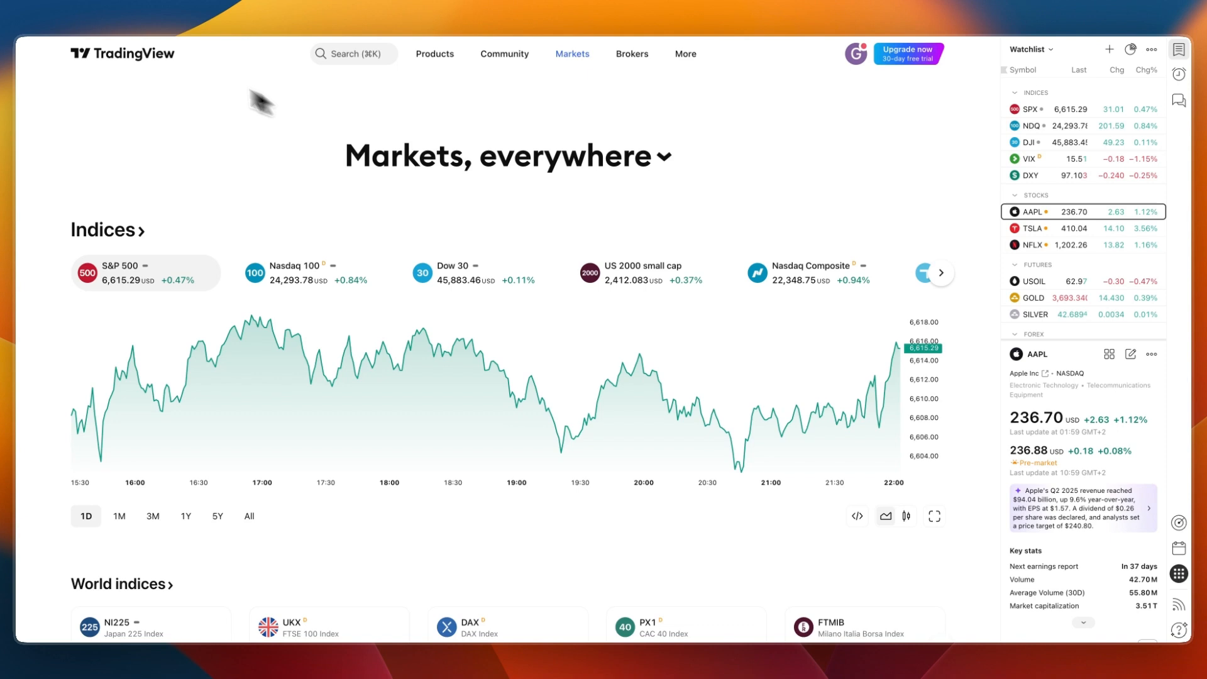
{"action": "mouse_move", "coordinate": [196, 103]}
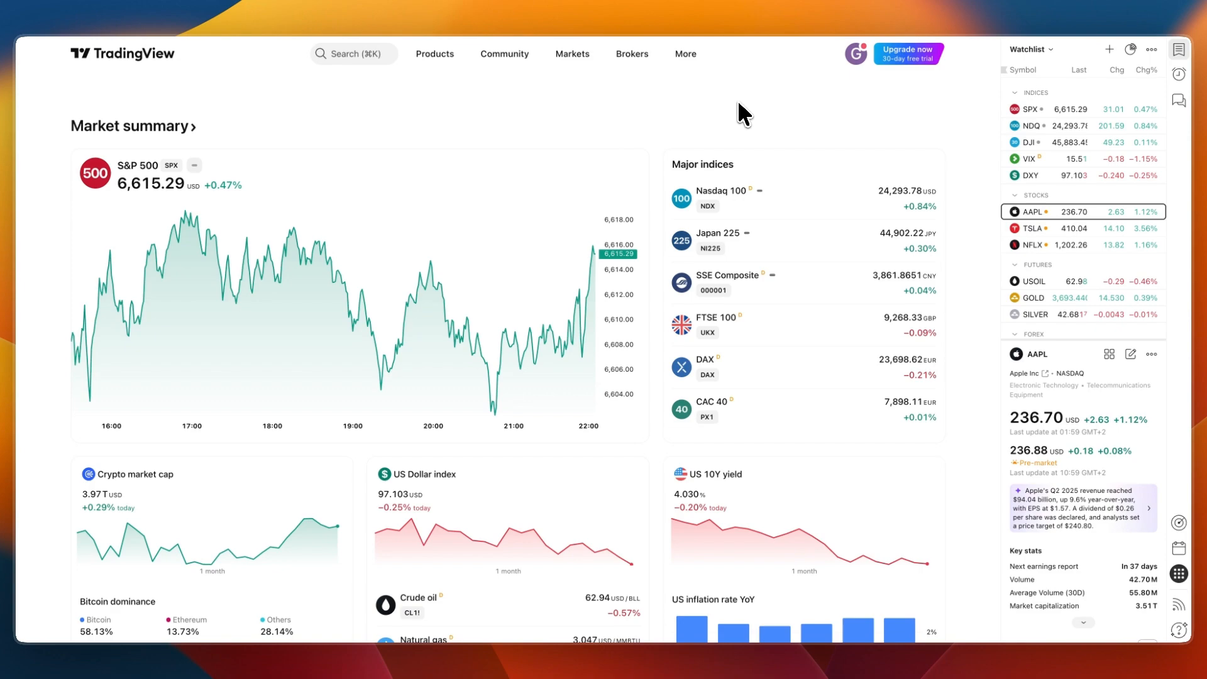
- Go to TradingView's Brokers page listing verified brokers
{"action": "left_click", "coordinate": [632, 53]}
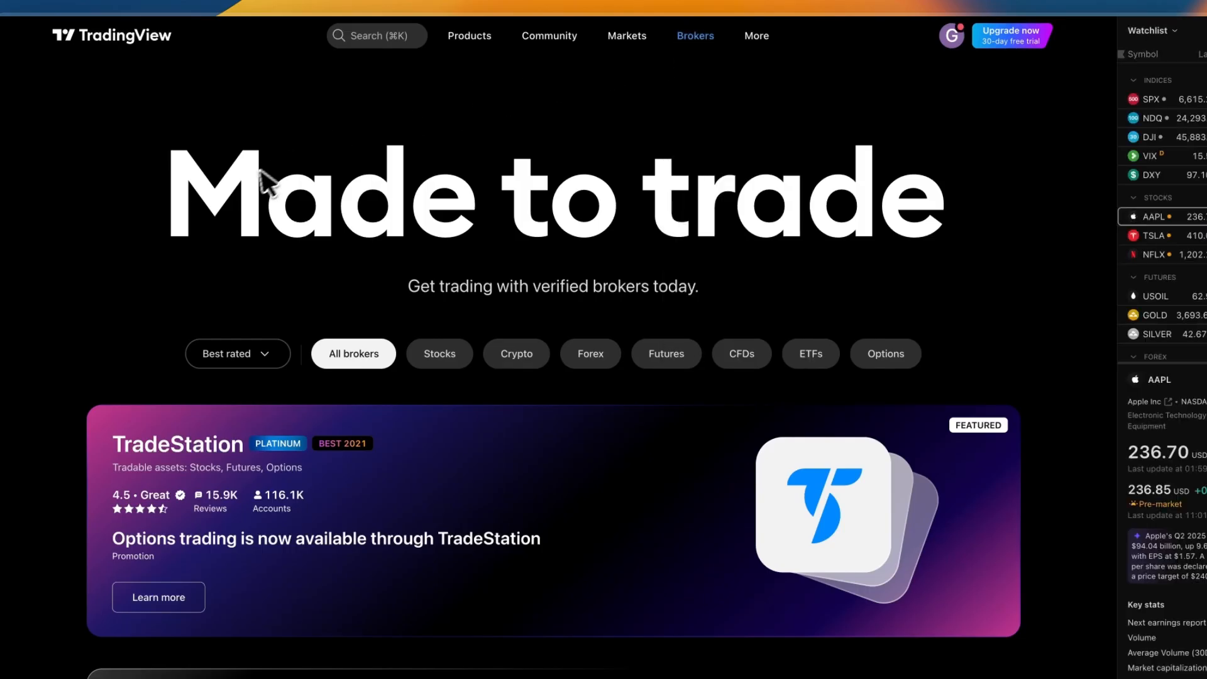
- Find the Interactive Brokers card in the brokers list and open its profile page
{"action": "scroll", "scroll_direction": "down", "scroll_amount": 3}
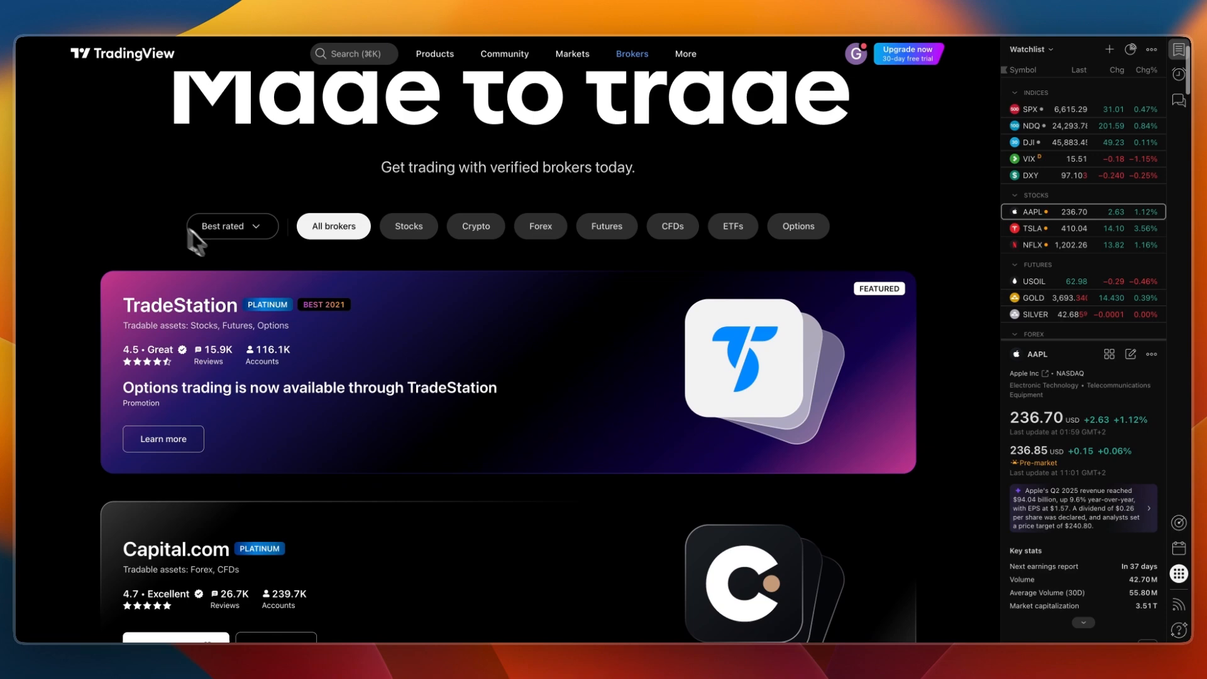
{"action": "scroll", "scroll_direction": "down", "scroll_amount": 3}
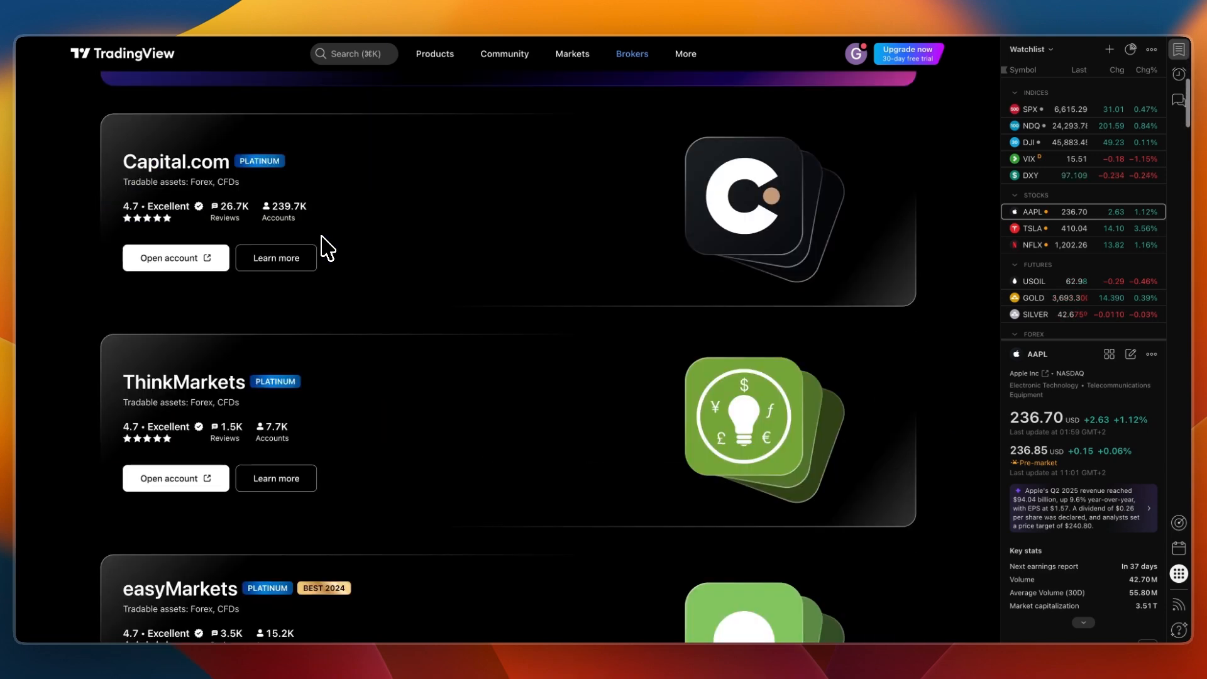
{"action": "scroll", "scroll_direction": "down", "scroll_amount": 3}
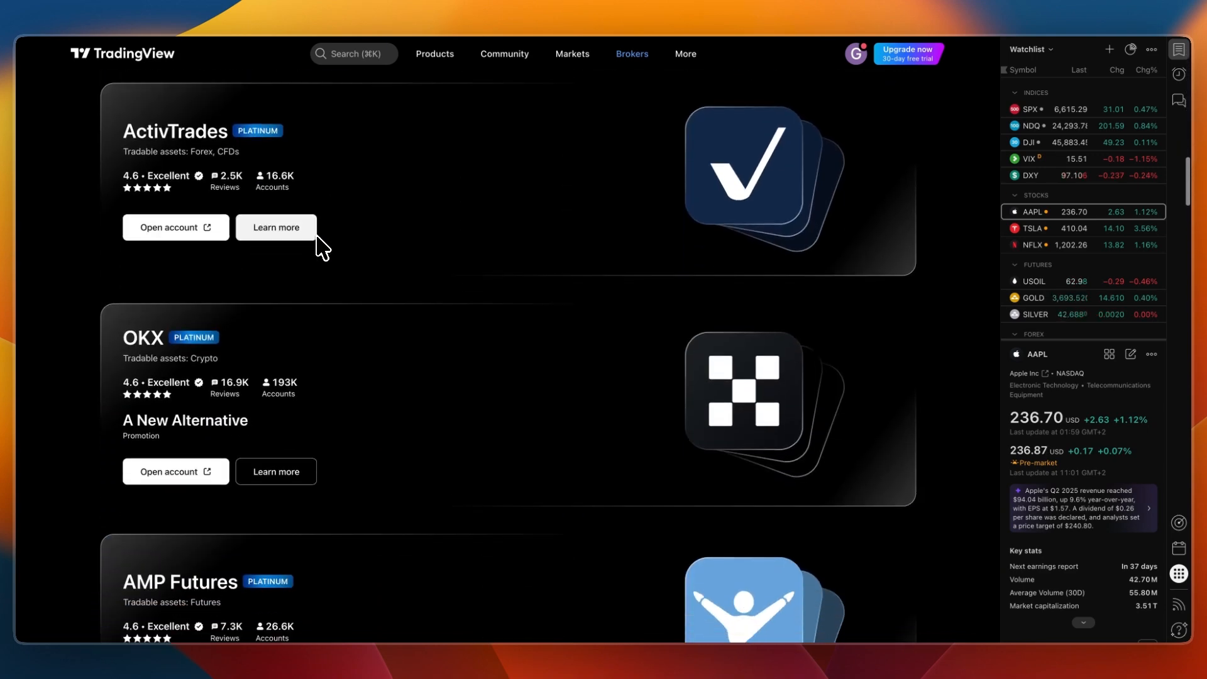
{"action": "scroll", "scroll_direction": "down", "scroll_amount": 3}
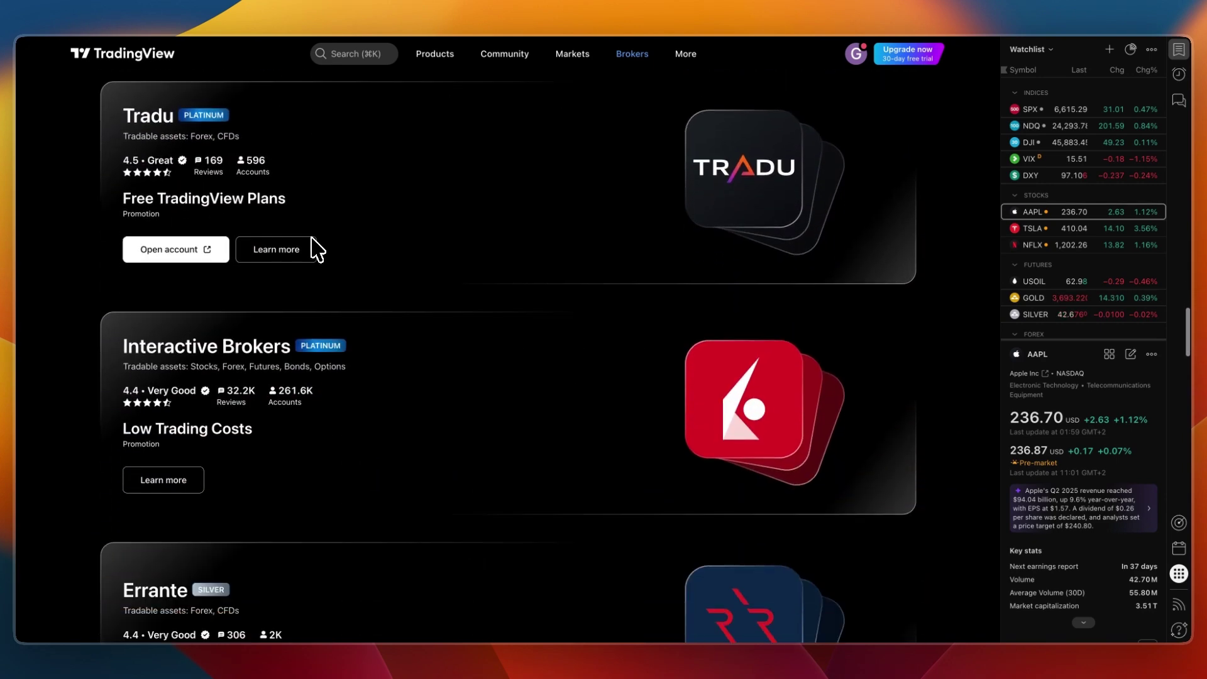
{"action": "scroll", "scroll_direction": "down", "scroll_amount": 3}
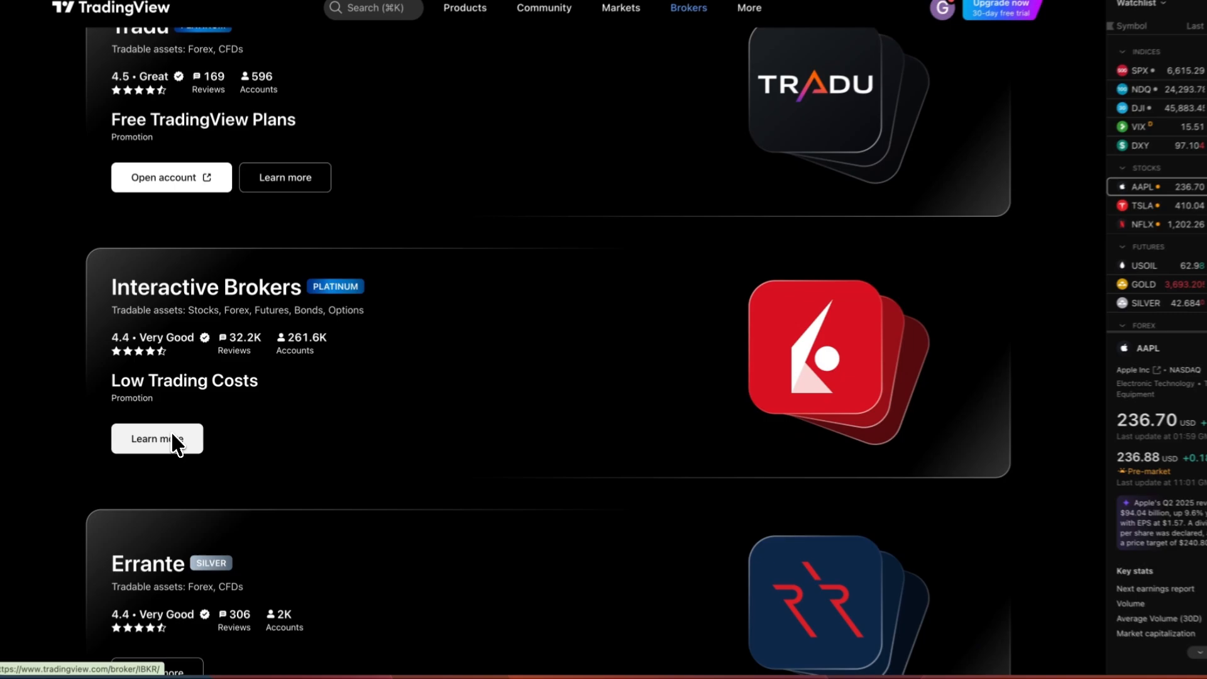
{"action": "left_click", "coordinate": [157, 439]}
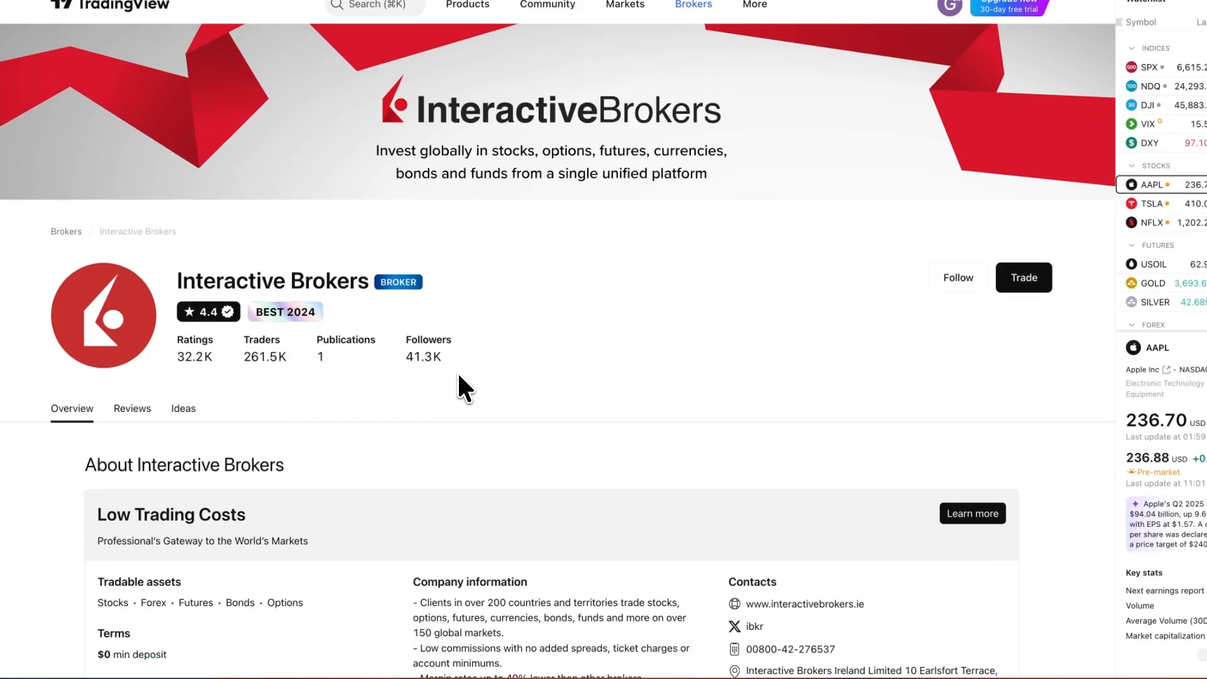
- Start trading with Interactive Brokers and connect it from the Trading Panel
{"action": "left_click", "coordinate": [1024, 278]}
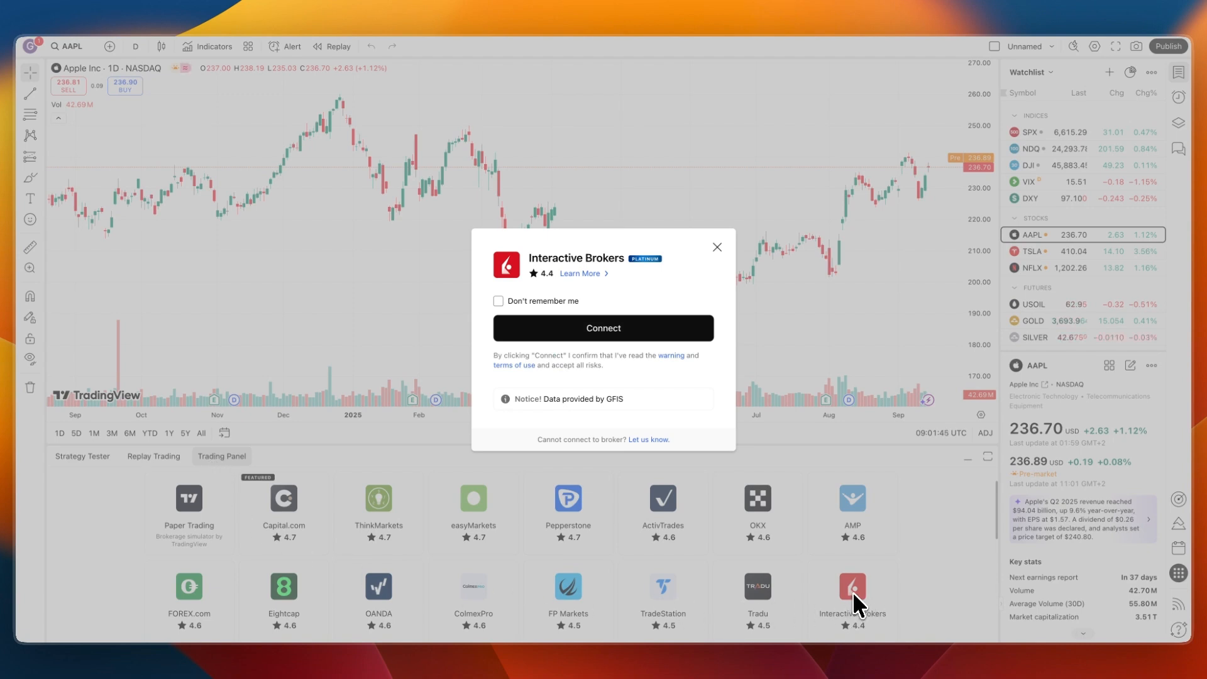
{"action": "left_click", "coordinate": [603, 328]}
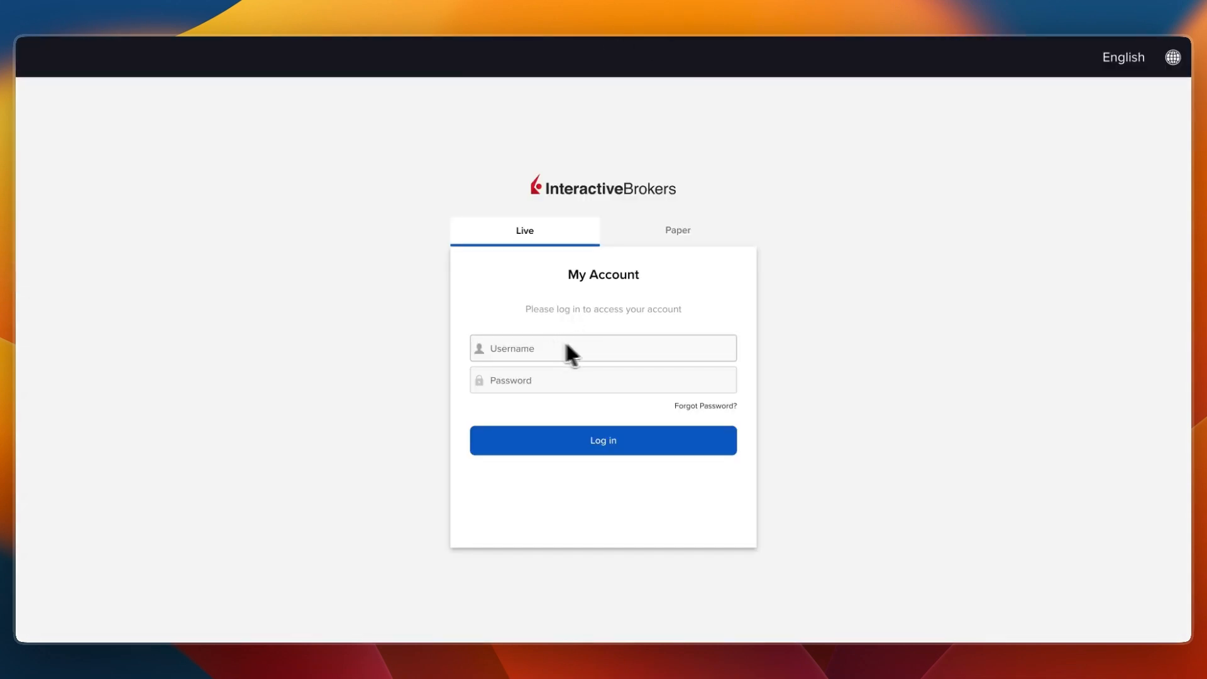
- Log in to the Interactive Brokers live account and submit the verification code
{"action": "left_click", "coordinate": [603, 440]}
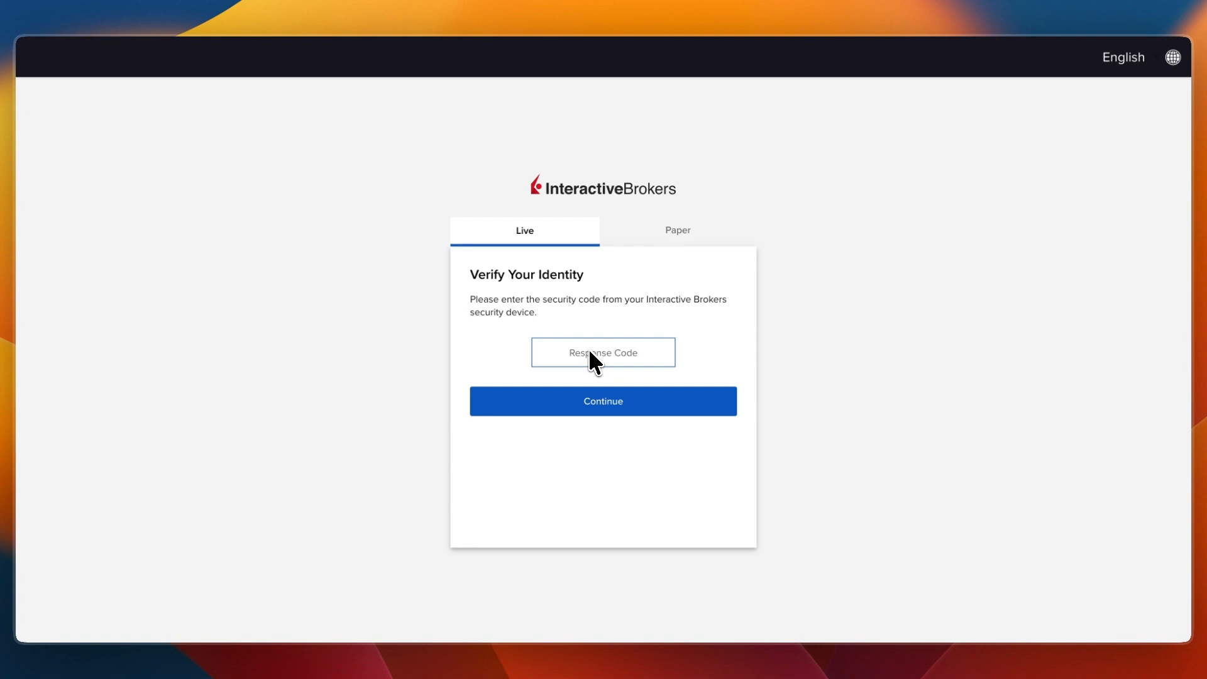
{"action": "left_click", "coordinate": [603, 401]}
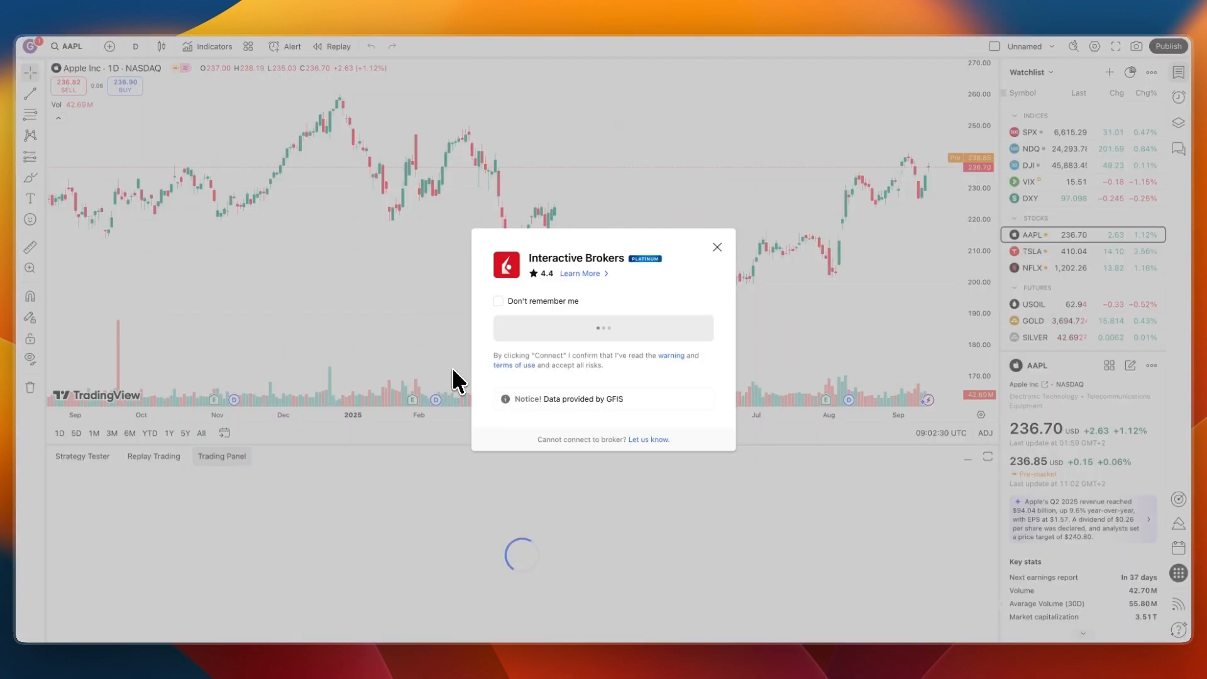
{"action": "mouse_move", "coordinate": [601, 377]}
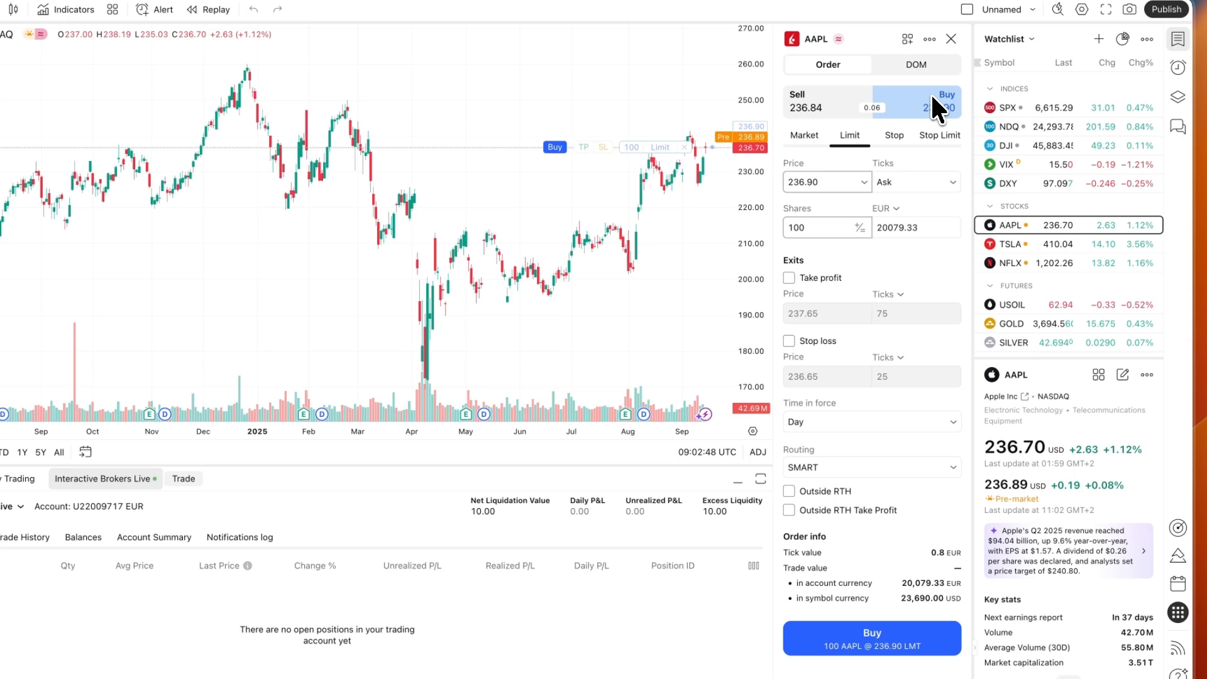
{"action": "mouse_move", "coordinate": [854, 198]}
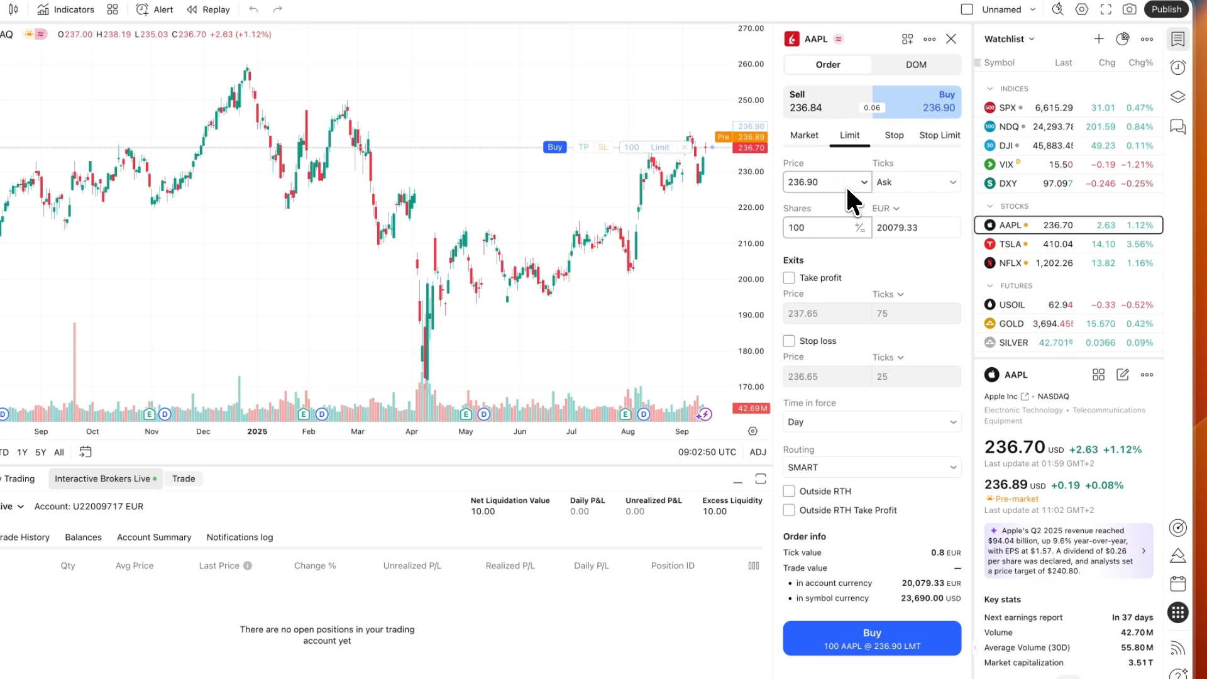
- Change the AAPL buy limit quantity to 0.001 shares and review the order
{"action": "left_click", "coordinate": [816, 228]}
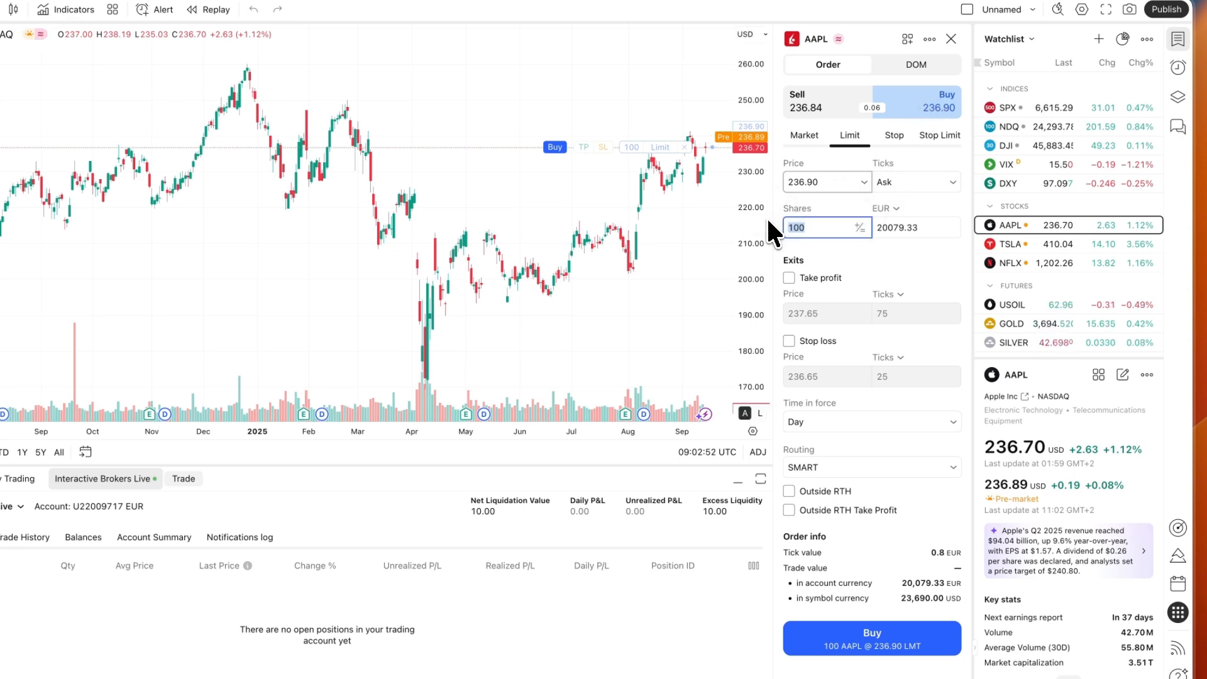
{"action": "type", "text": "0.001"}
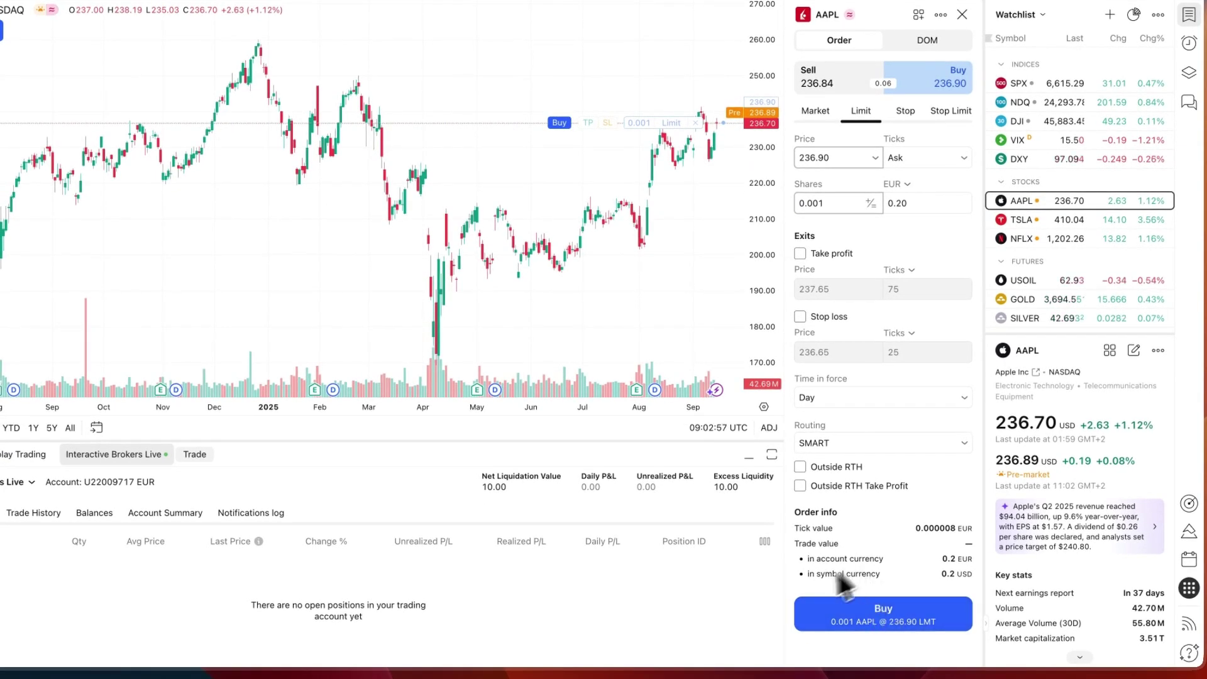
{"action": "left_click", "coordinate": [882, 614]}
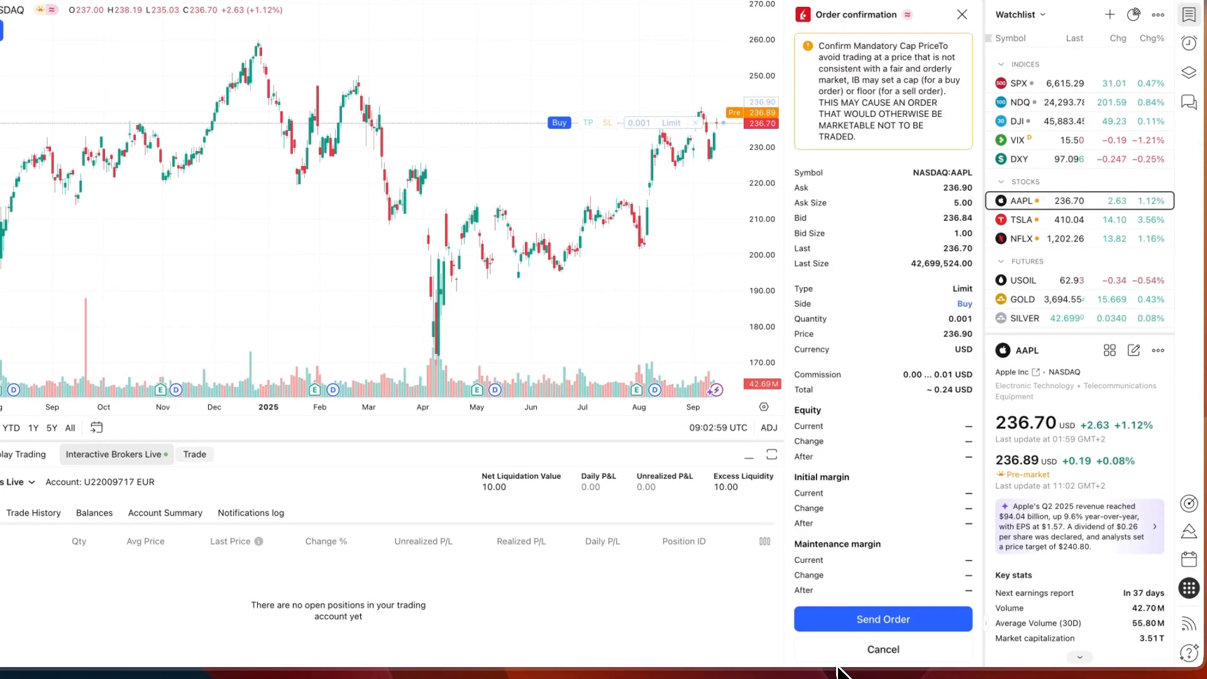
- Send the 0.001-share AAPL order, accepting the price-constraint and no-market-data warnings
{"action": "left_click", "coordinate": [883, 650]}
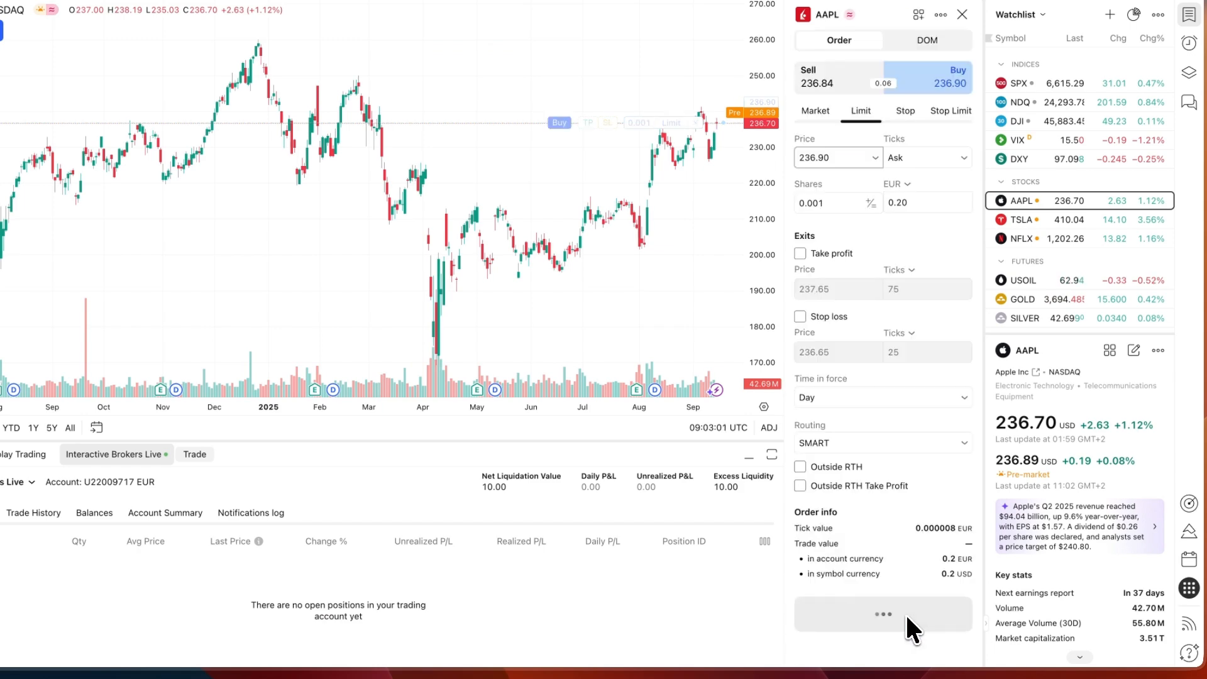
{"action": "left_click", "coordinate": [884, 615]}
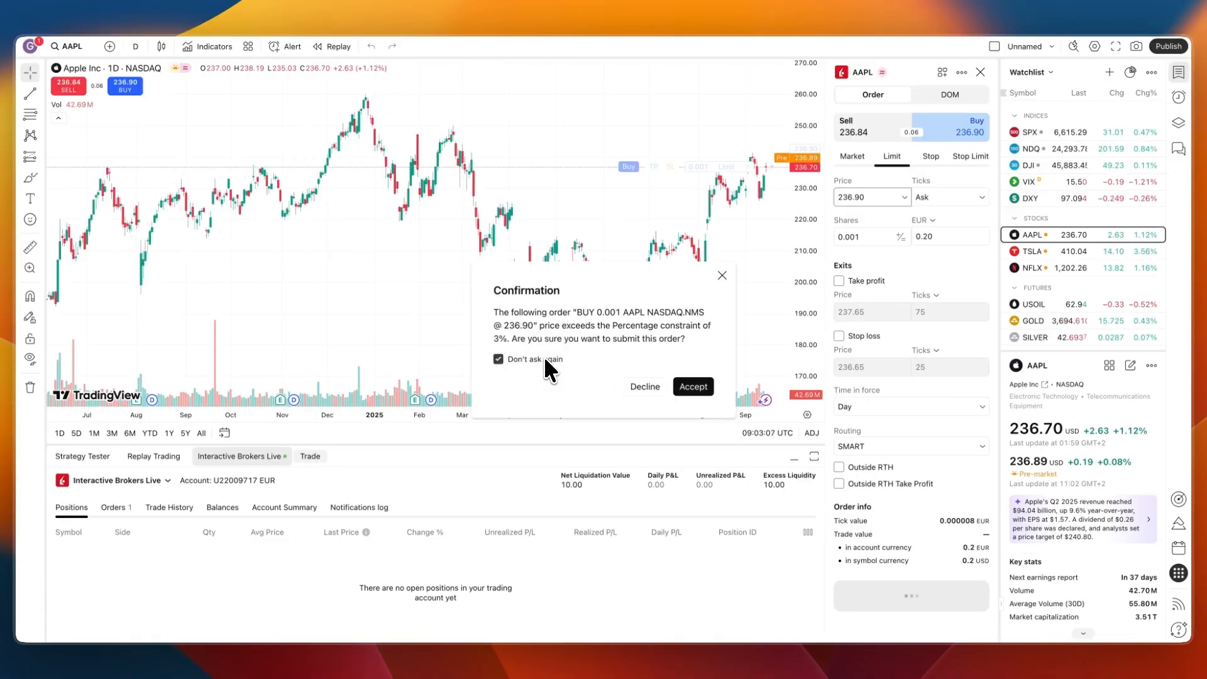
{"action": "left_click", "coordinate": [693, 387]}
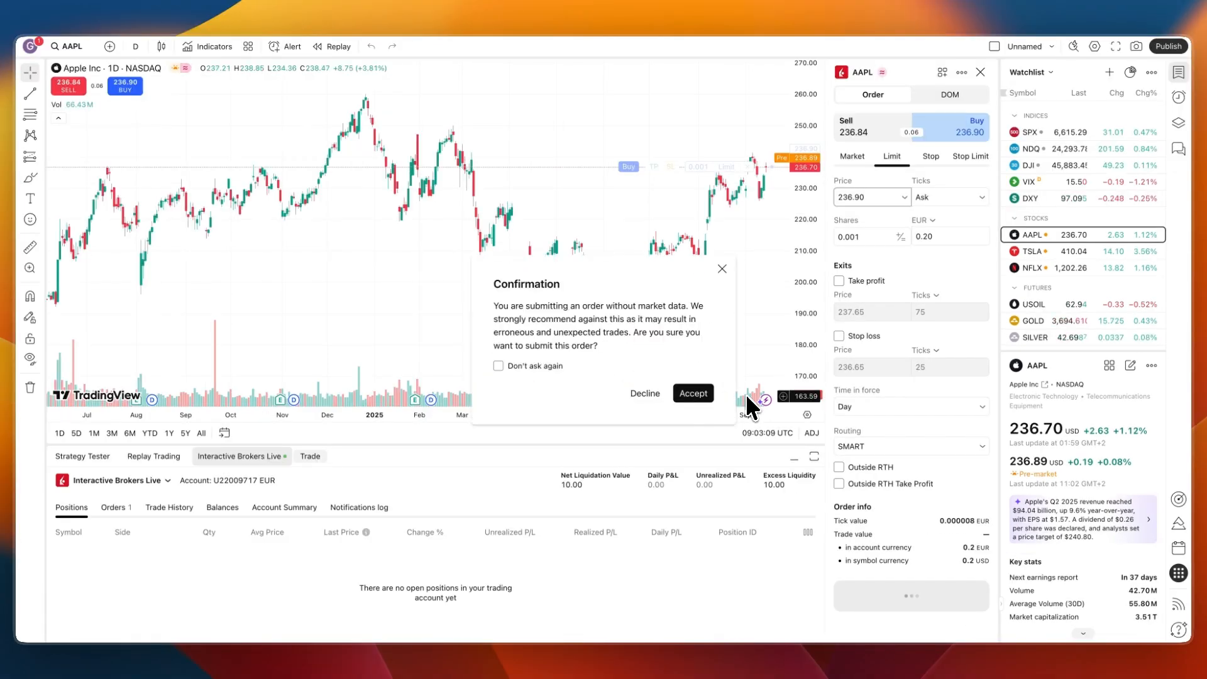
{"action": "left_click", "coordinate": [693, 393]}
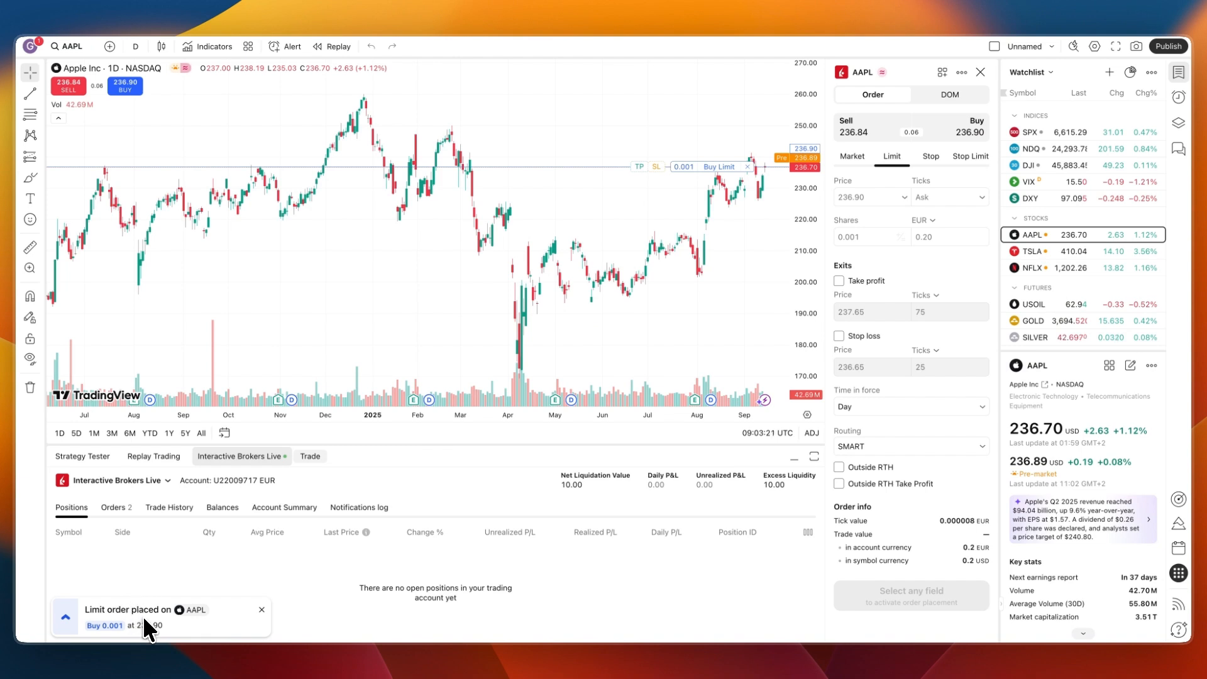
{"action": "mouse_move", "coordinate": [119, 638]}
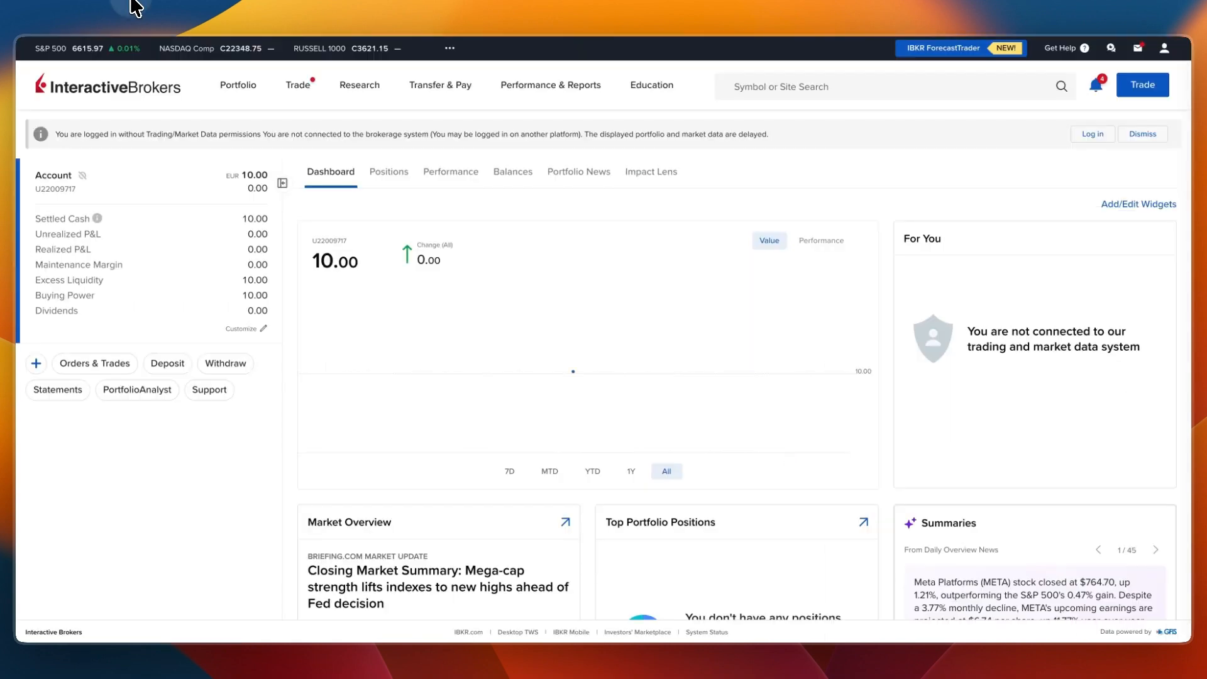
{"action": "mouse_move", "coordinate": [201, 121]}
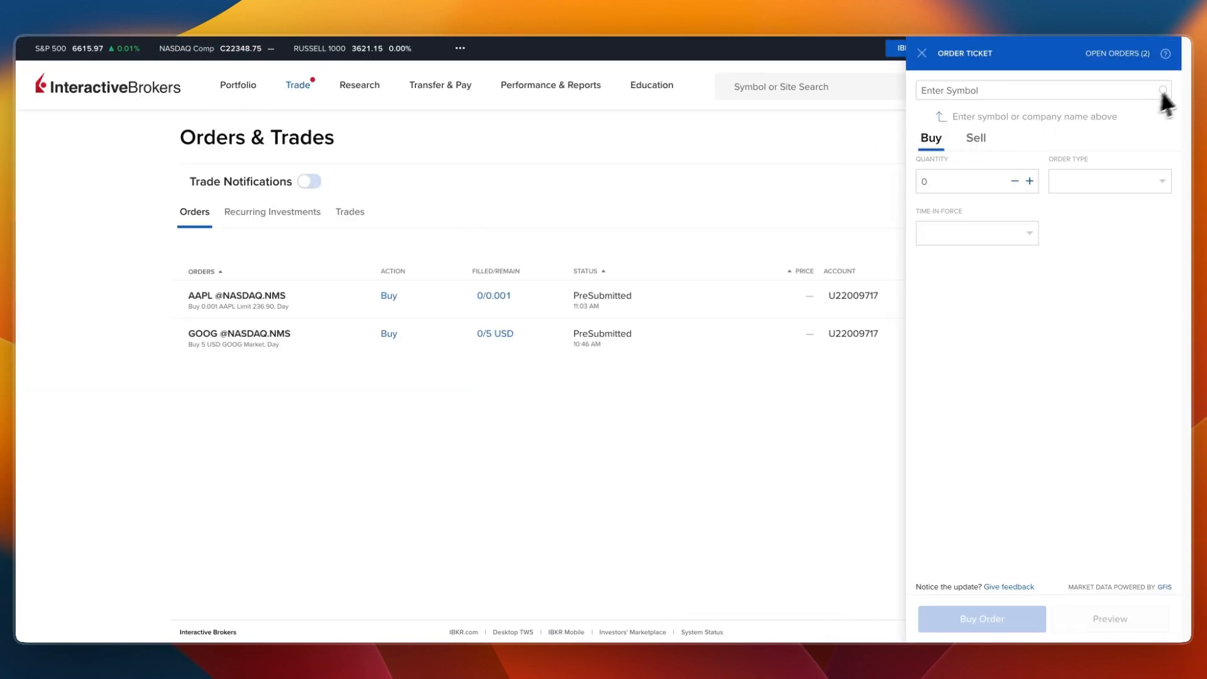
- Close the order ticket to view the PreSubmitted AAPL order in Orders & Trades
{"action": "left_click", "coordinate": [922, 53]}
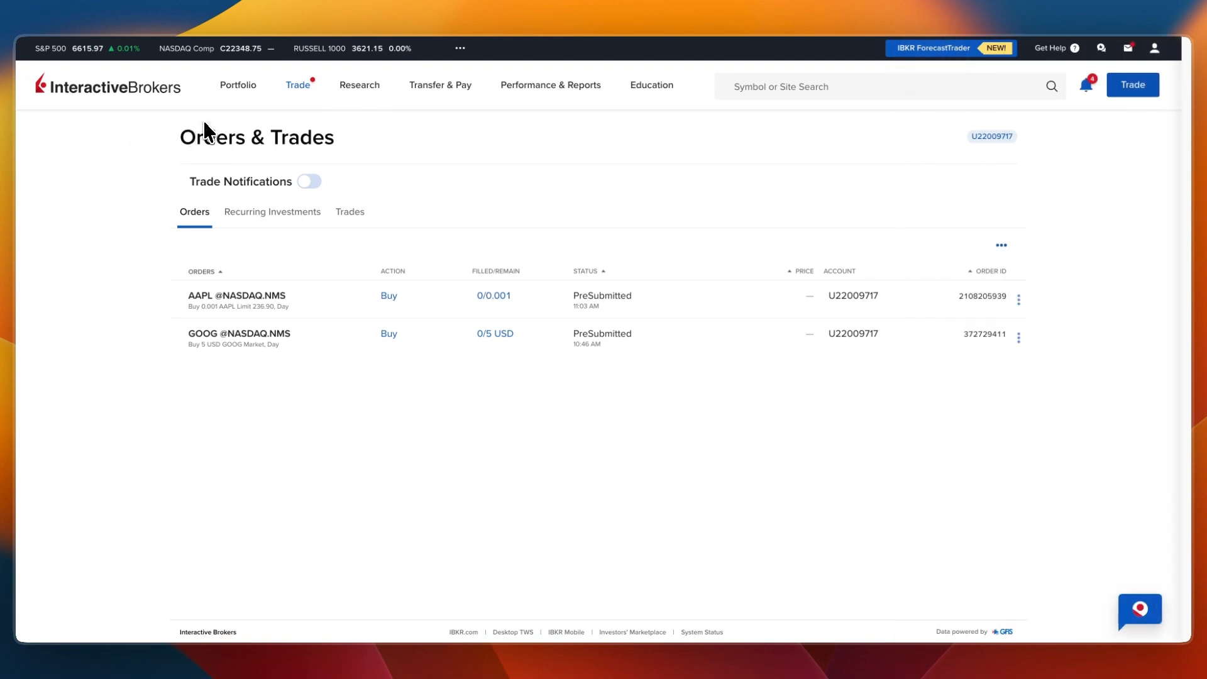
{"action": "mouse_move", "coordinate": [219, 318]}
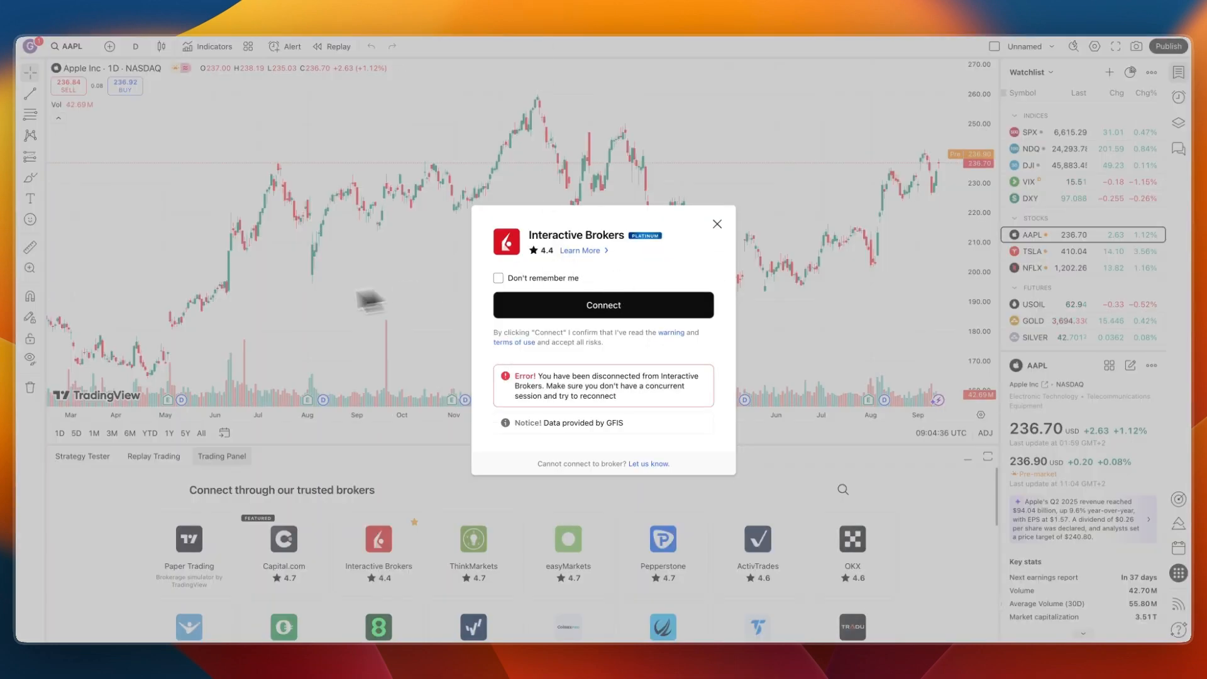
{"action": "mouse_move", "coordinate": [562, 277]}
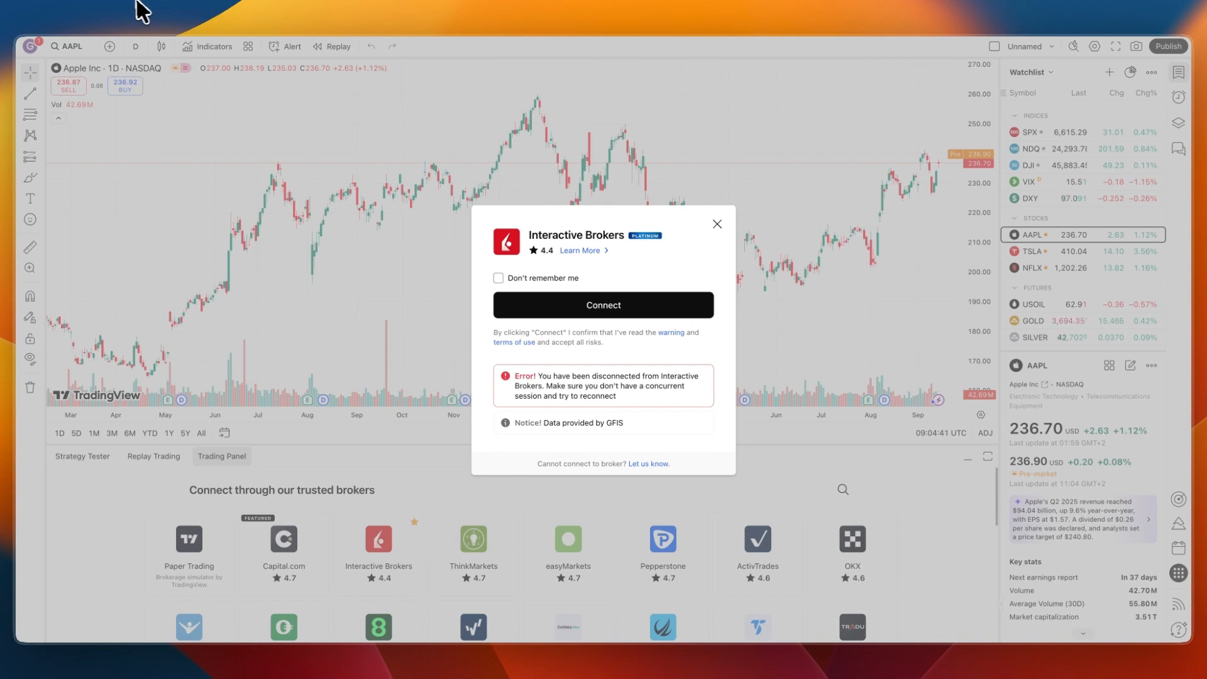
- Reconnect Interactive Brokers Live and view the Working AAPL order in the Orders tab
{"action": "left_click", "coordinate": [603, 305]}
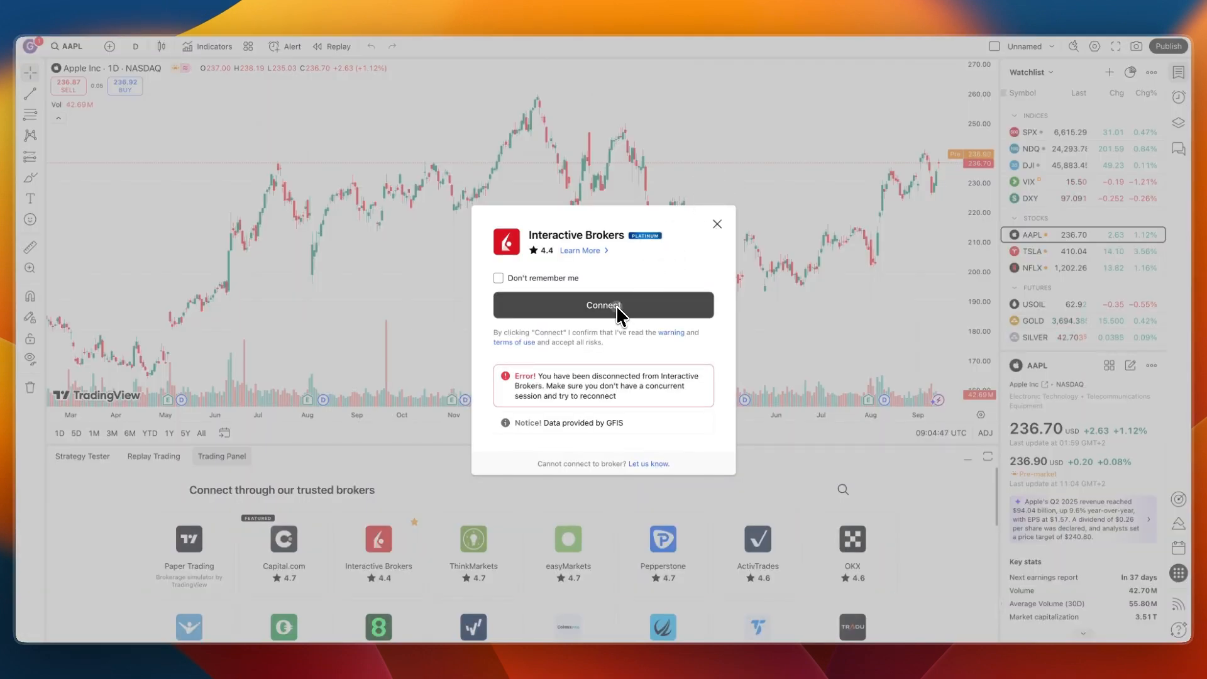
{"action": "left_click", "coordinate": [603, 305]}
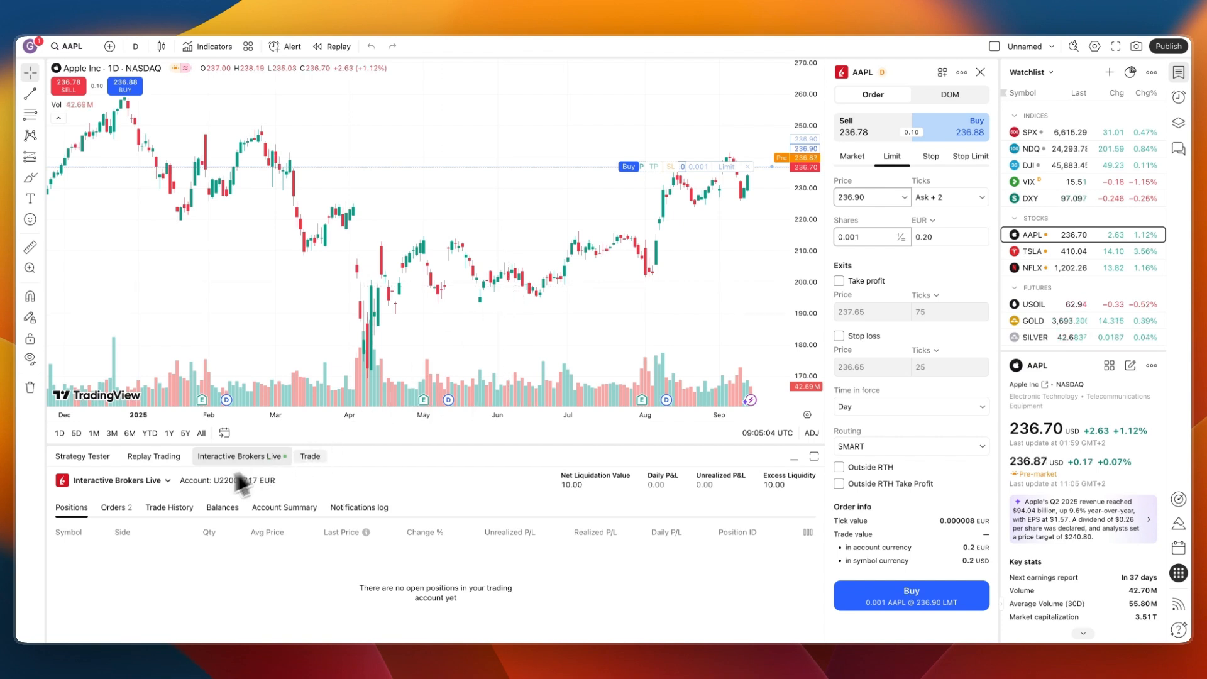
{"action": "left_click", "coordinate": [114, 507]}
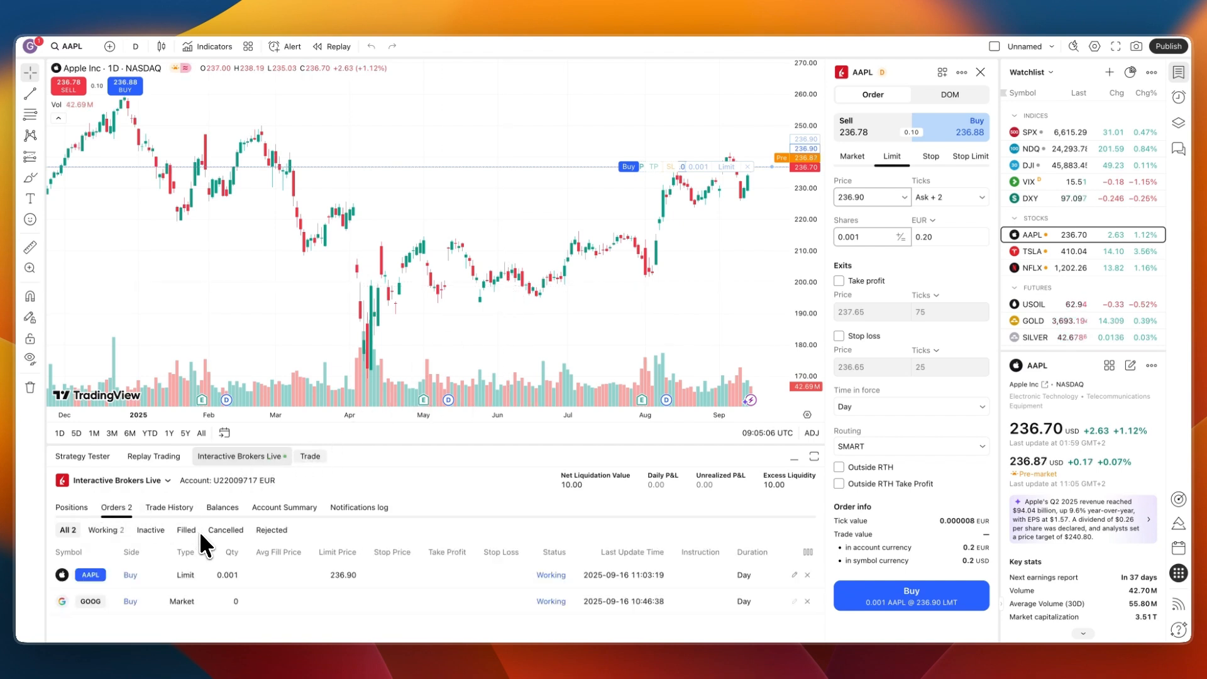